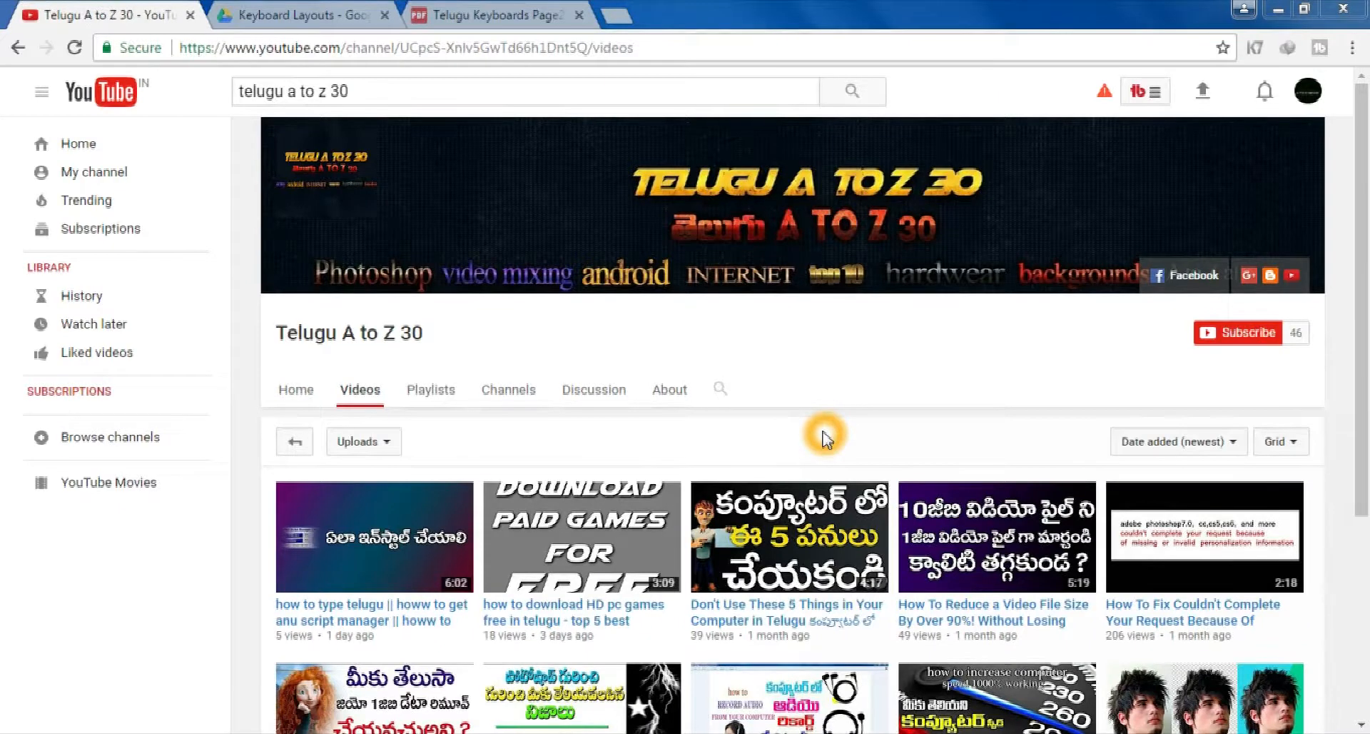
mouse_move(1061, 371)
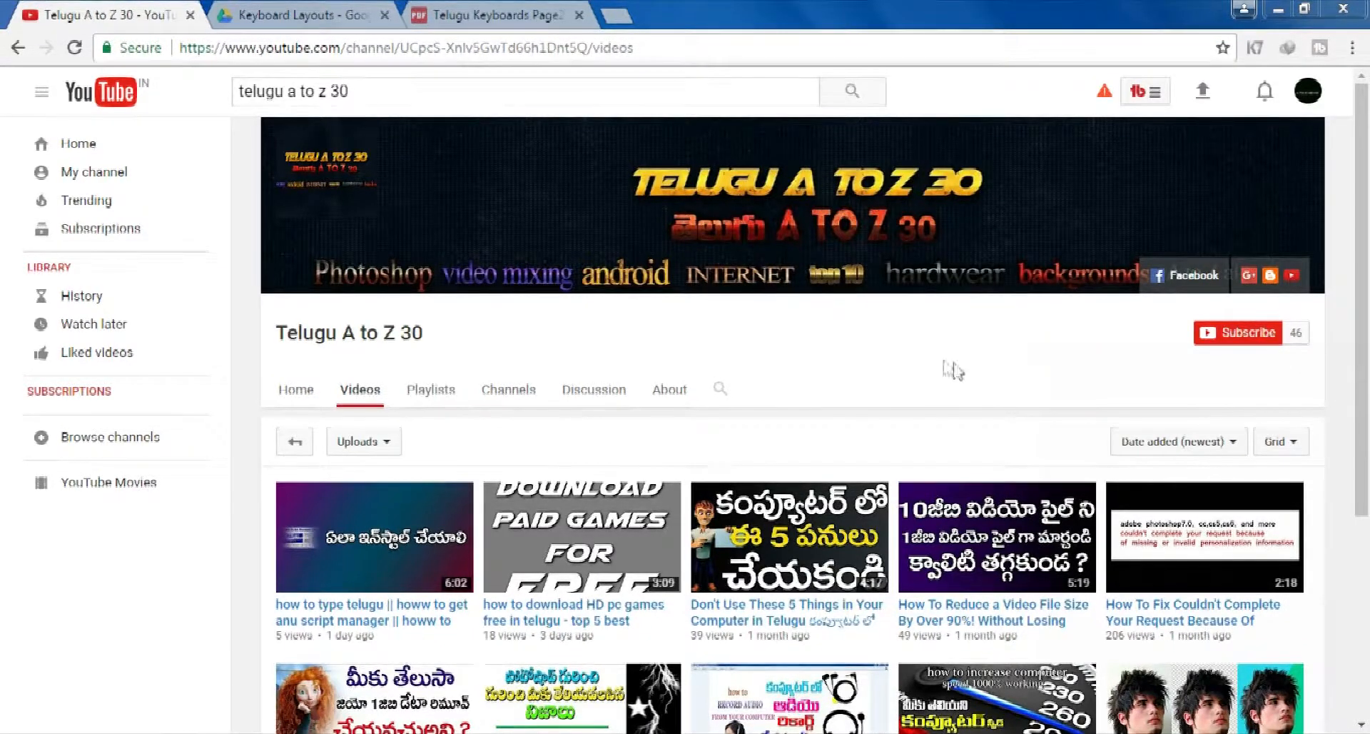
- View the ANU Telugu Fonts Roma keyboard layout chart in Telugu Keyboards Page2.pdf
left_click(918, 357)
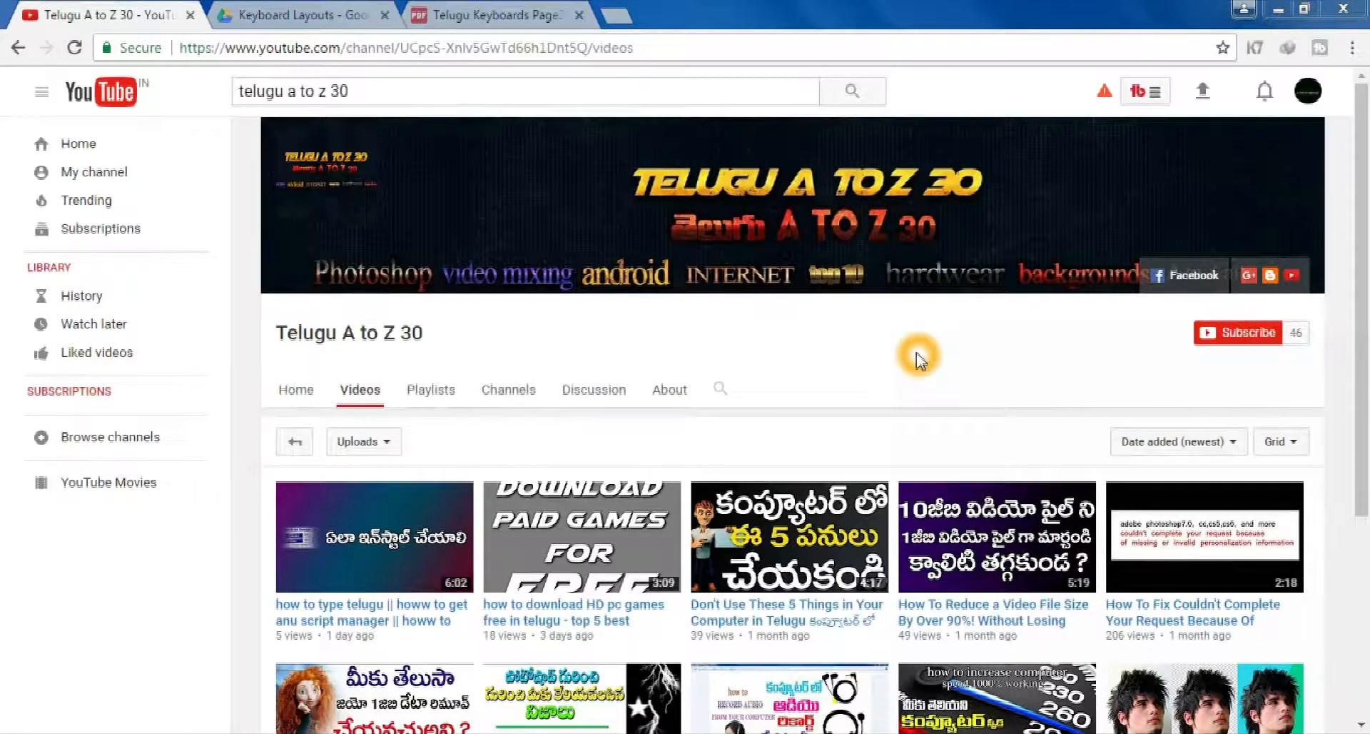
mouse_move(677, 400)
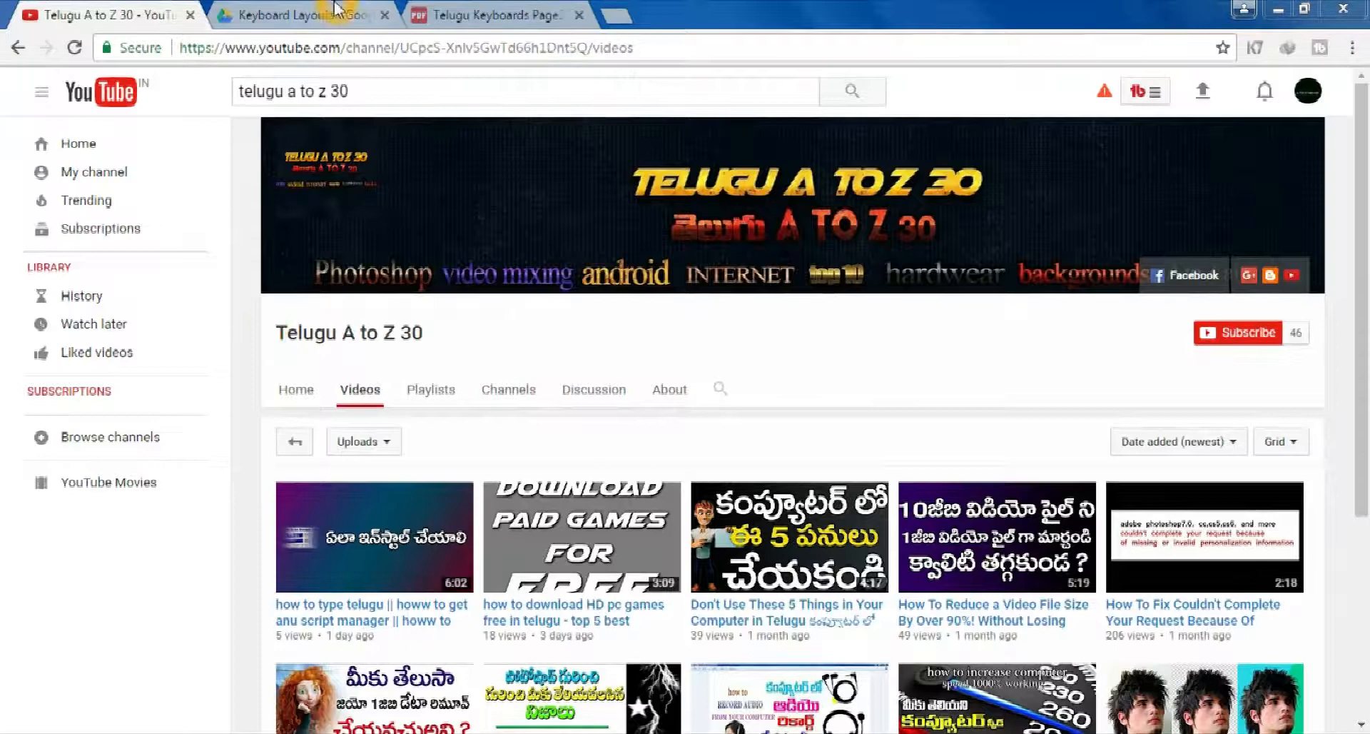
mouse_move(297, 16)
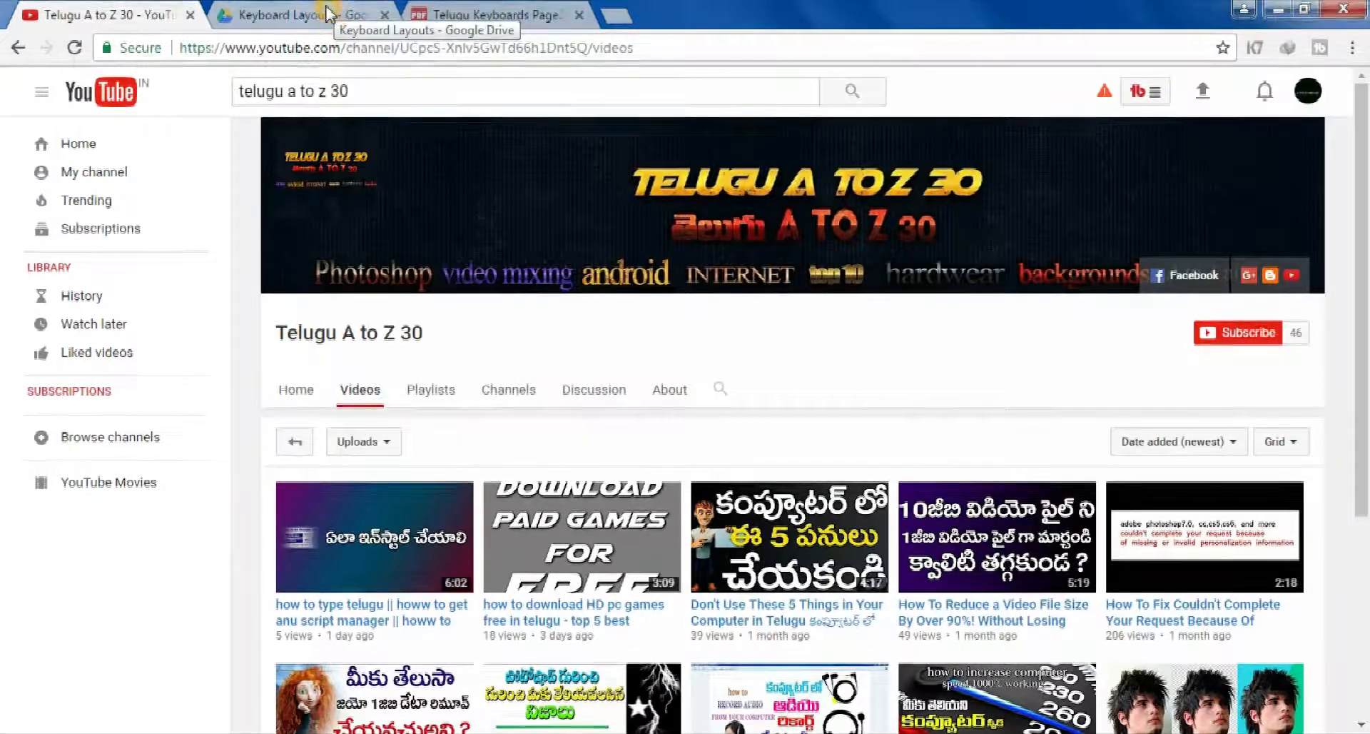
left_click(289, 16)
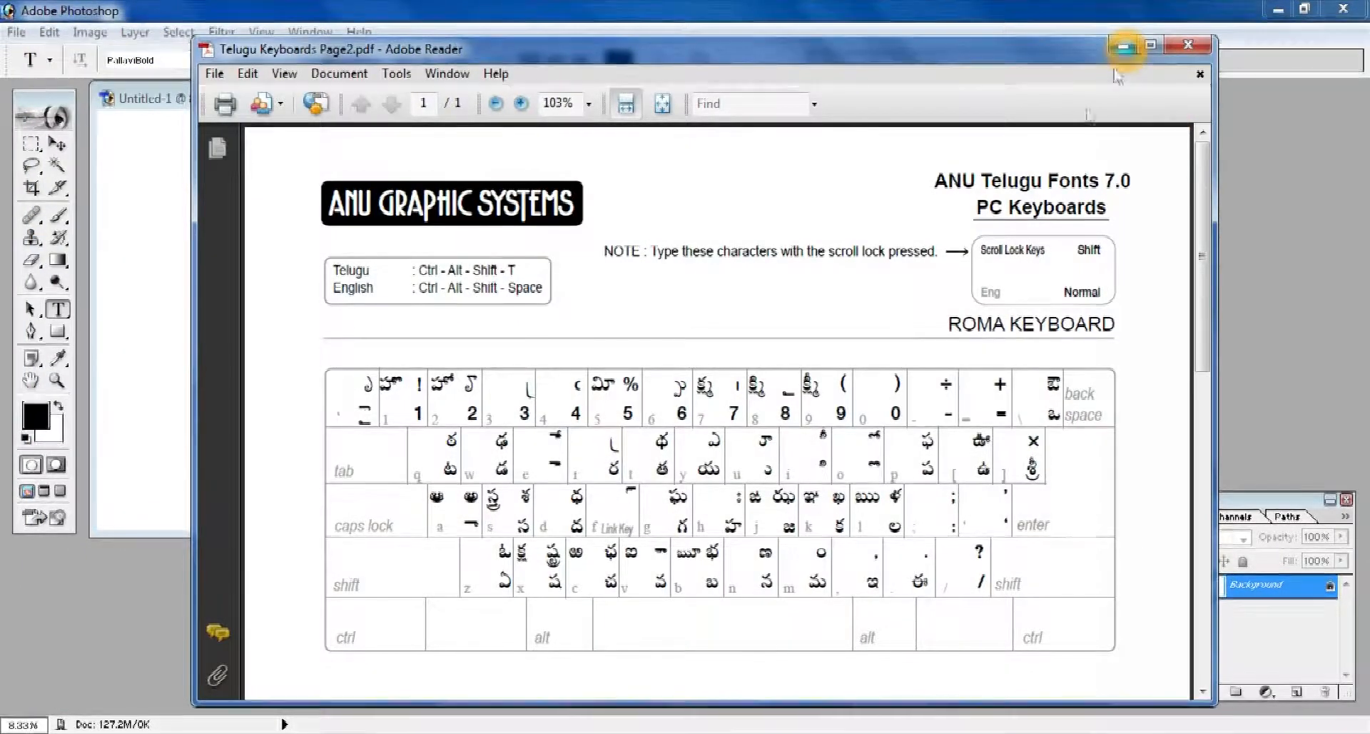
scroll("down", 3)
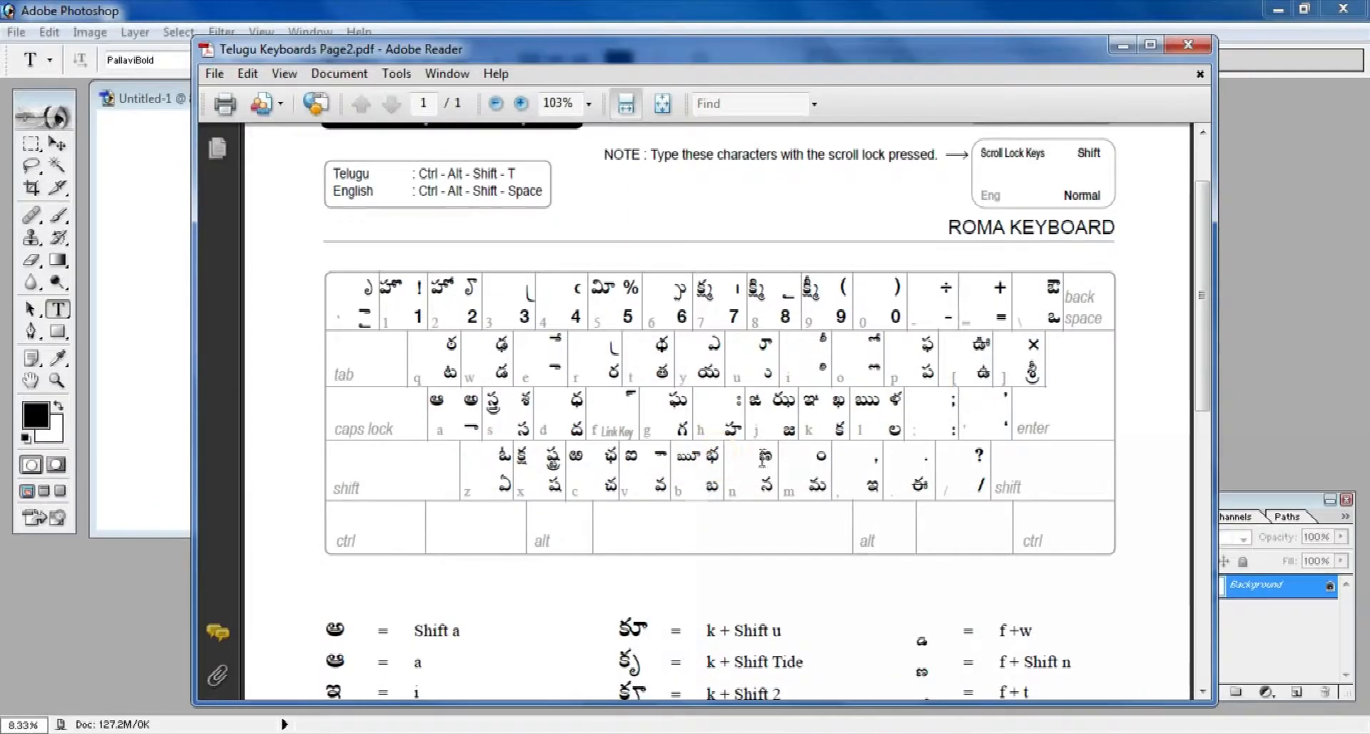
scroll("up", 3)
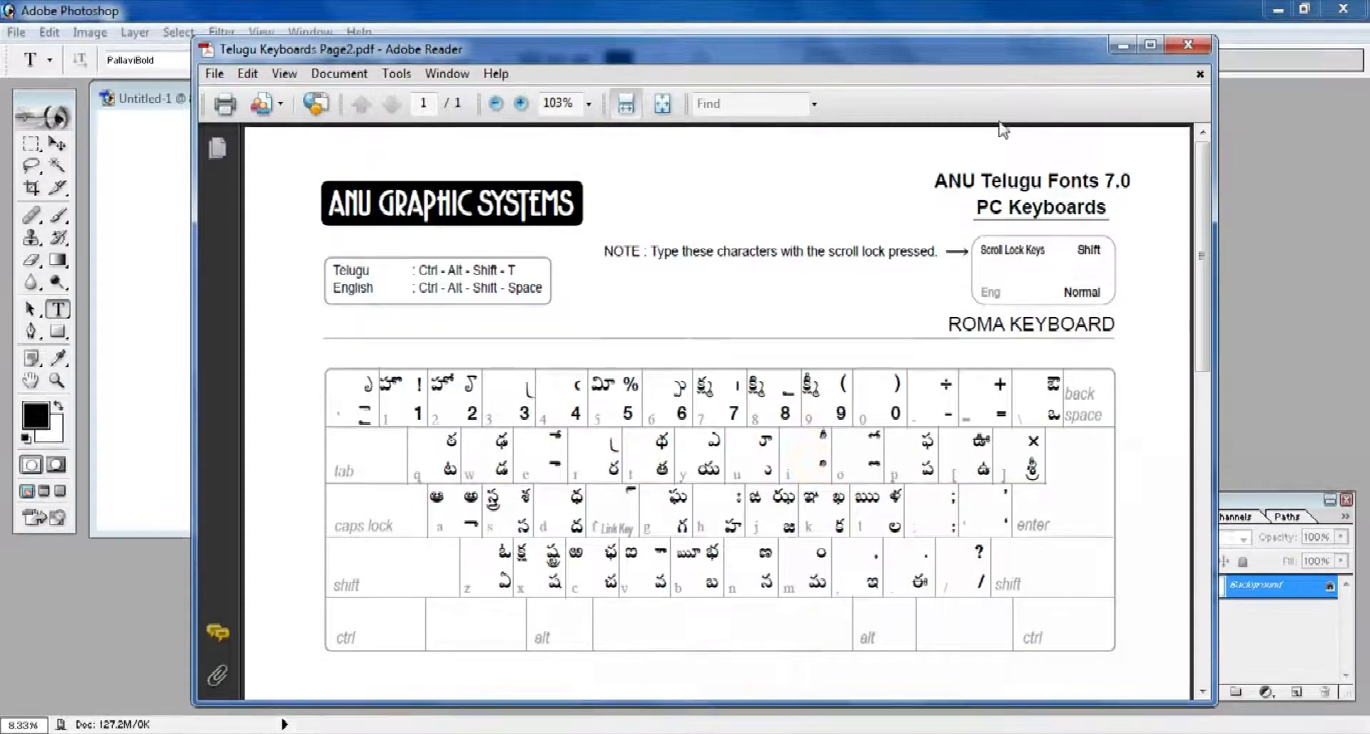
- Confirm ANU Script Manager with Language Telugu and KeyBoard Roma
left_click(1189, 44)
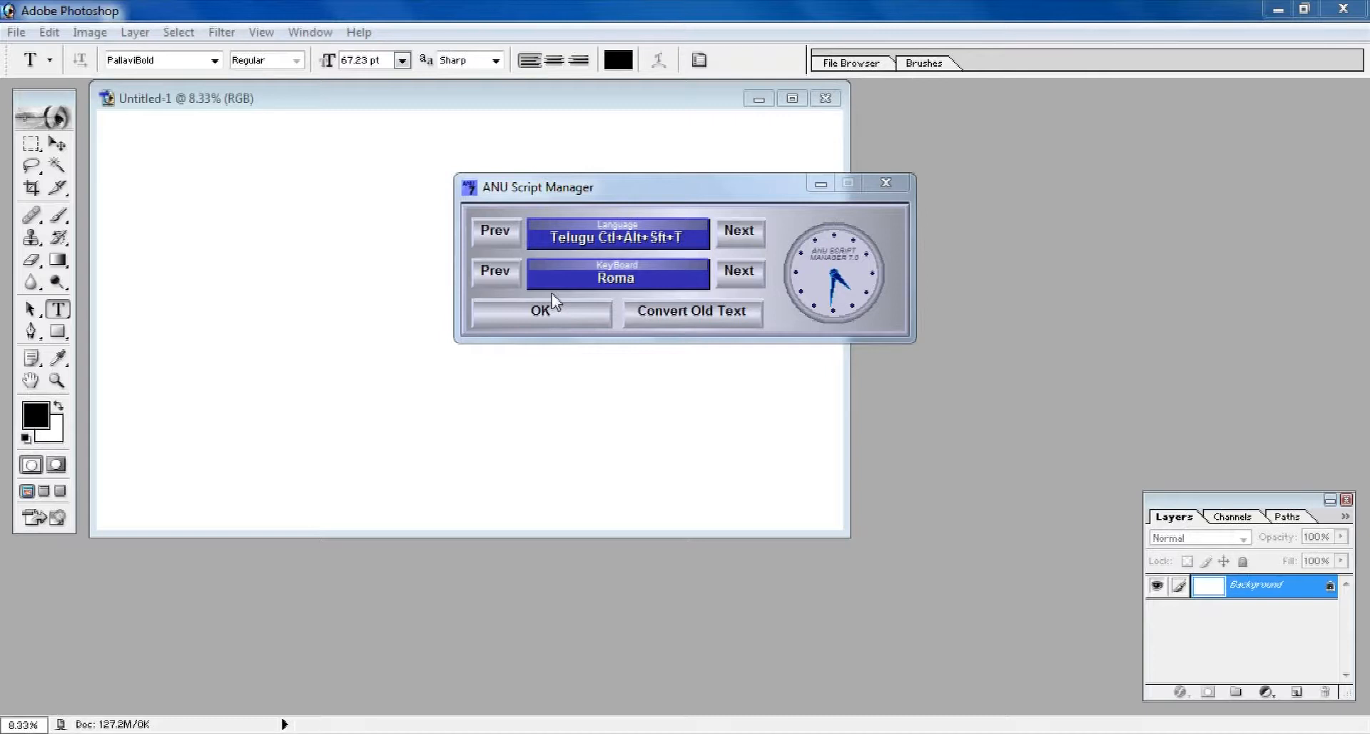
mouse_move(551, 267)
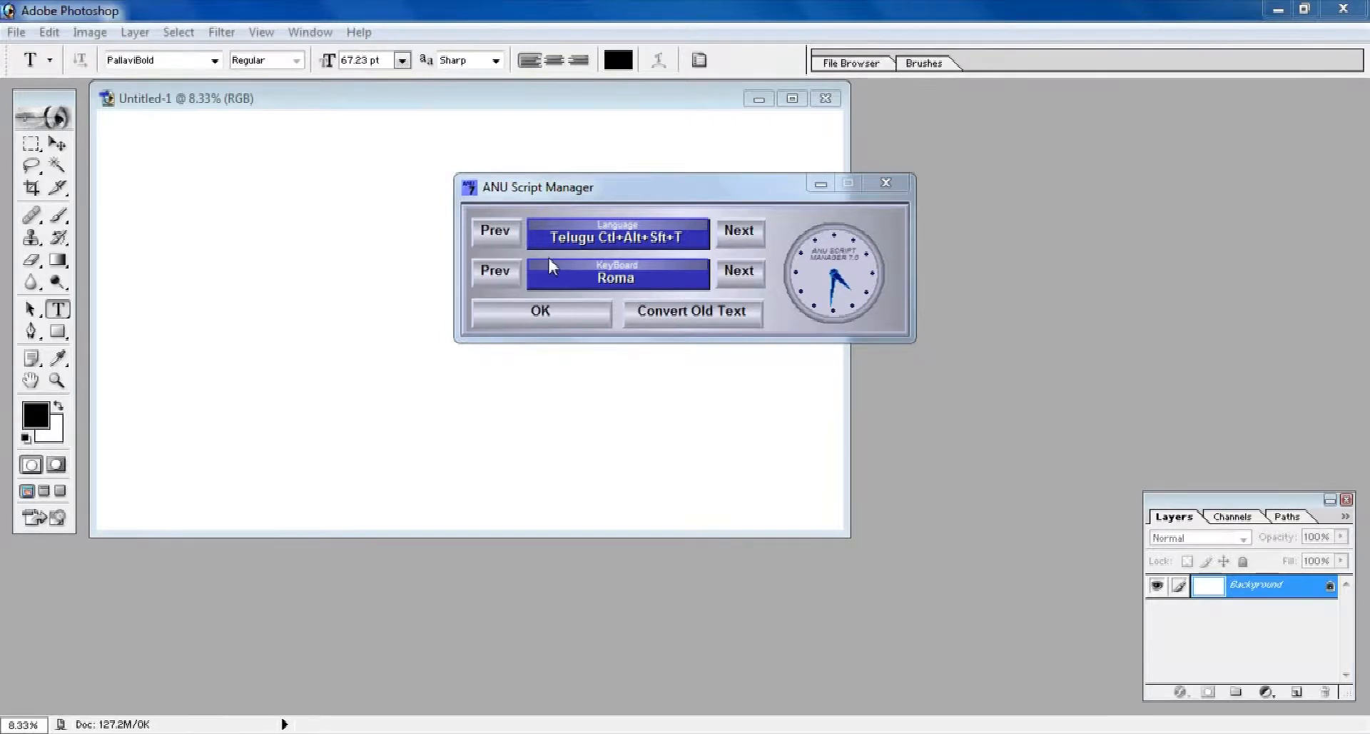
left_click_drag(539, 187, 484, 181)
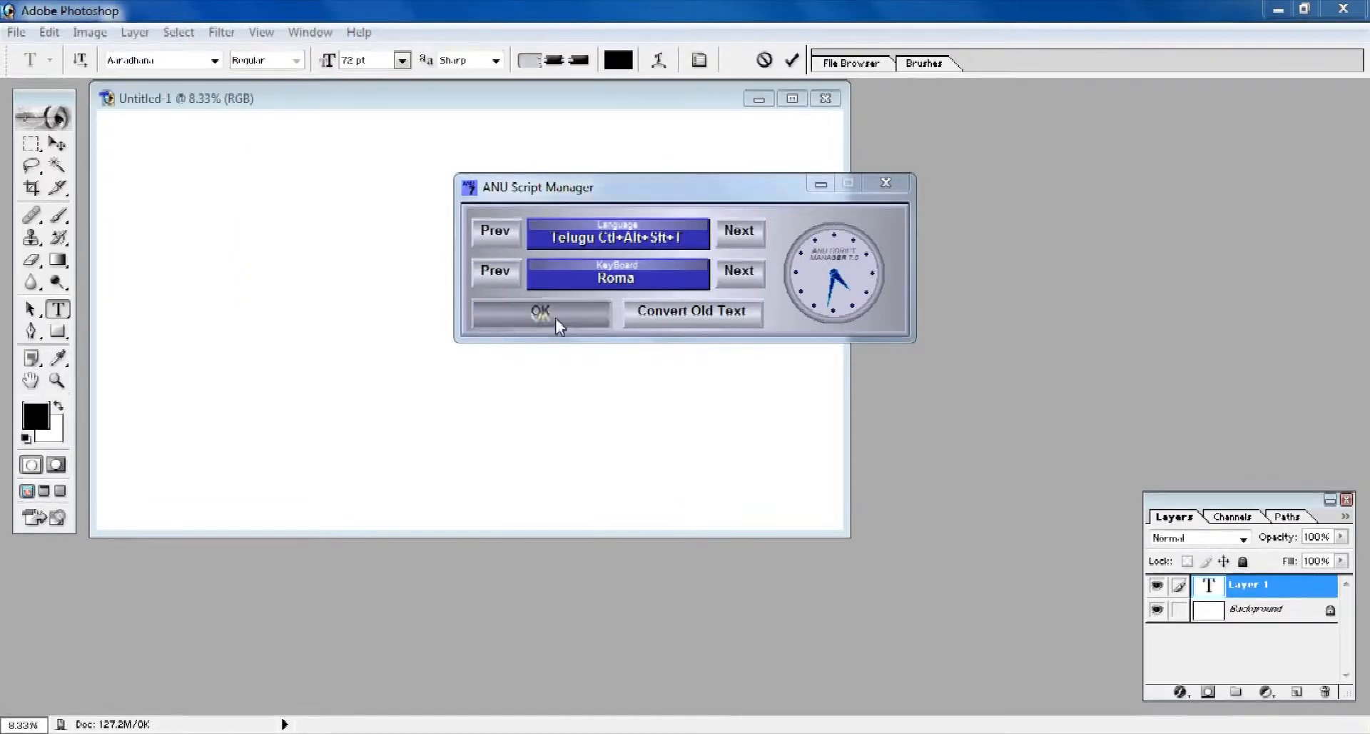
left_click(540, 311)
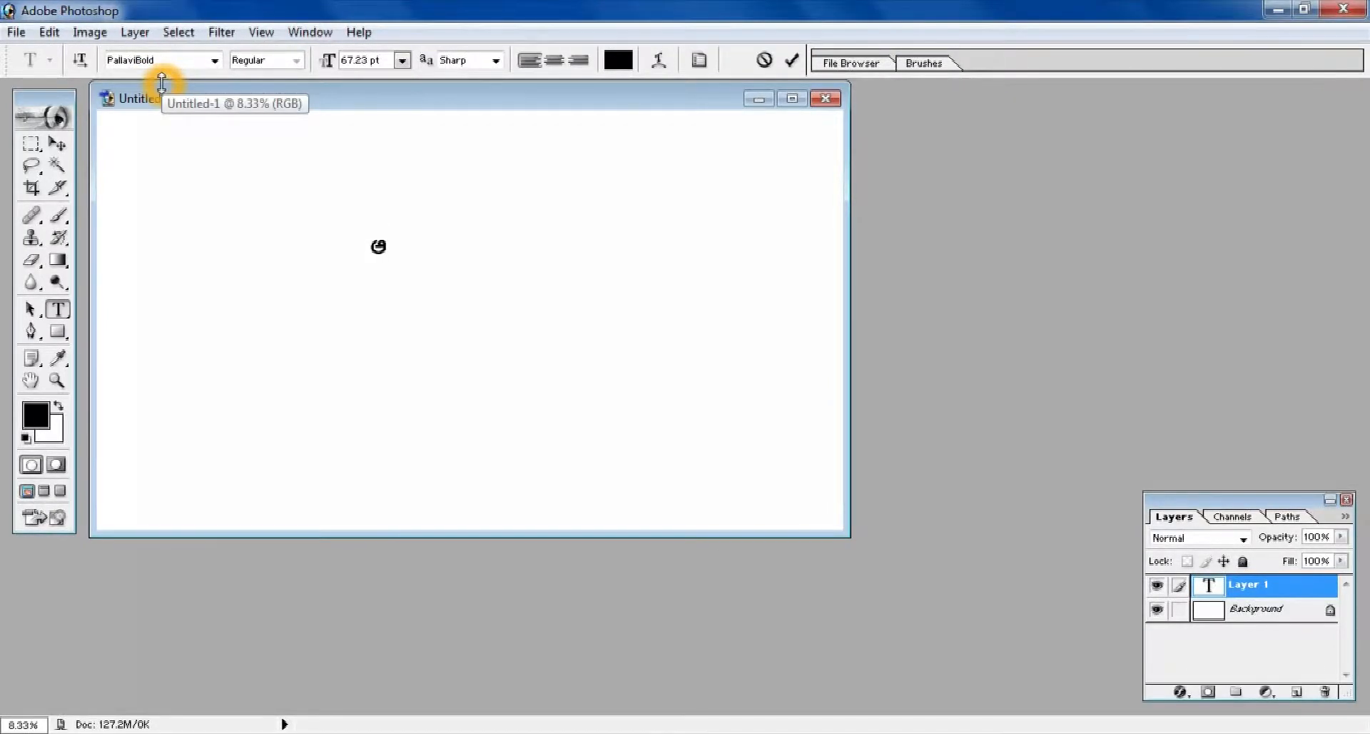
- Bring the Adobe Reader Roma keyboard chart back in front of the canvas
left_click(379, 247)
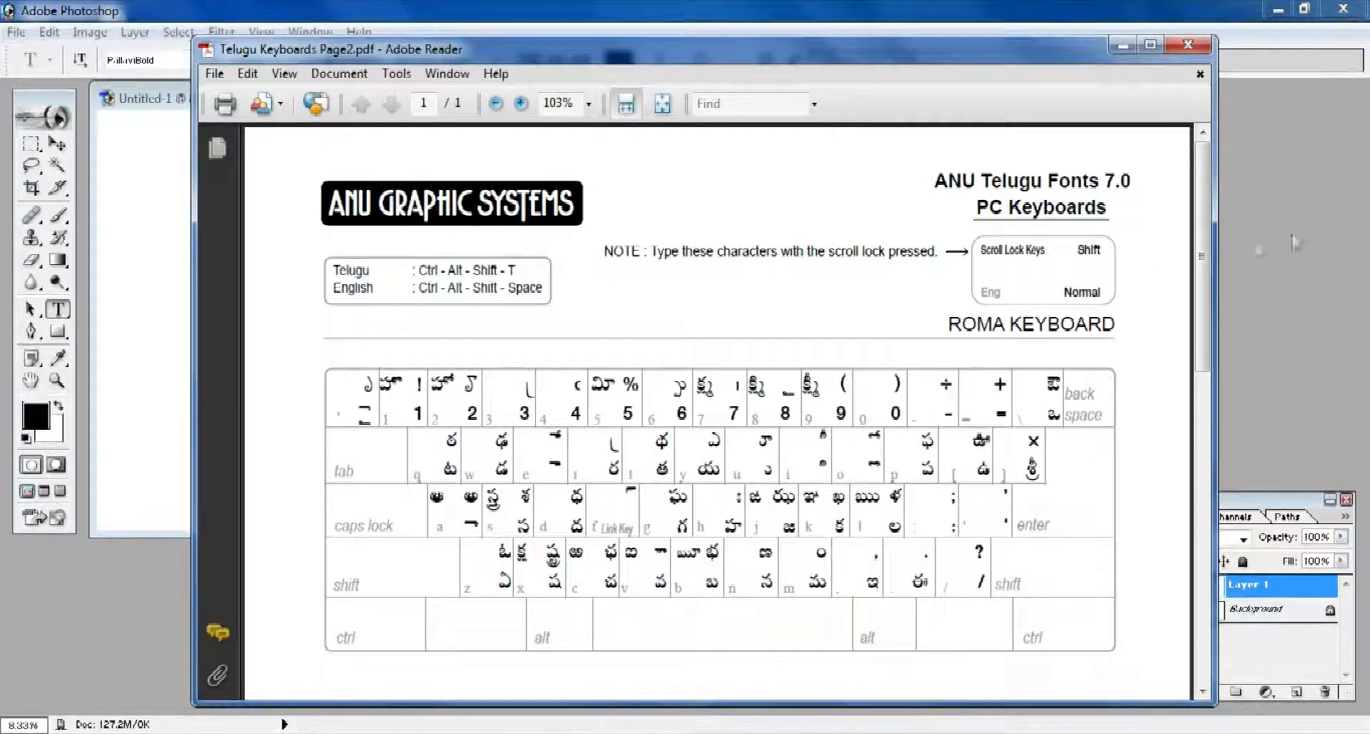
- Check the Roma key mapping for the Telugu letters అమ in the chart
scroll("down", 3)
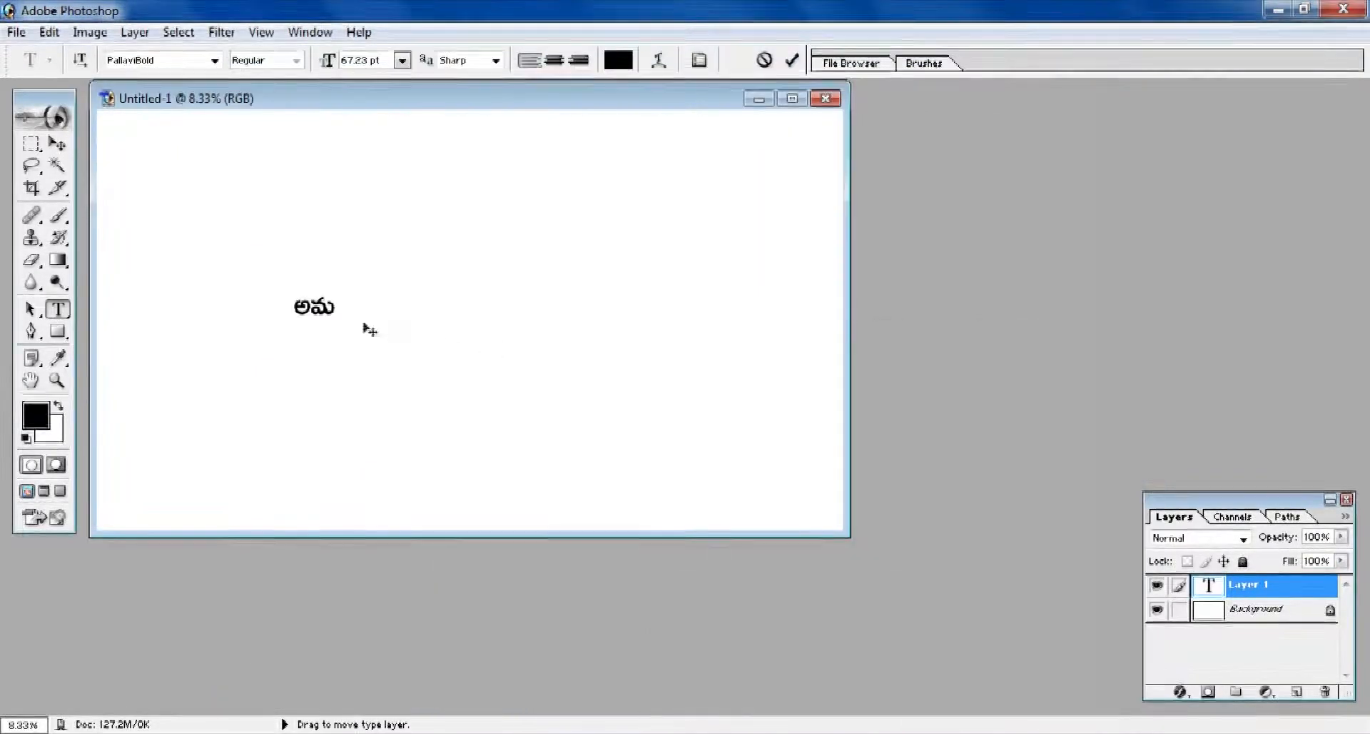
- Select the Telugu text layer to finish అమ్మ in large PallaviBold type
left_click(333, 307)
type("్మ")
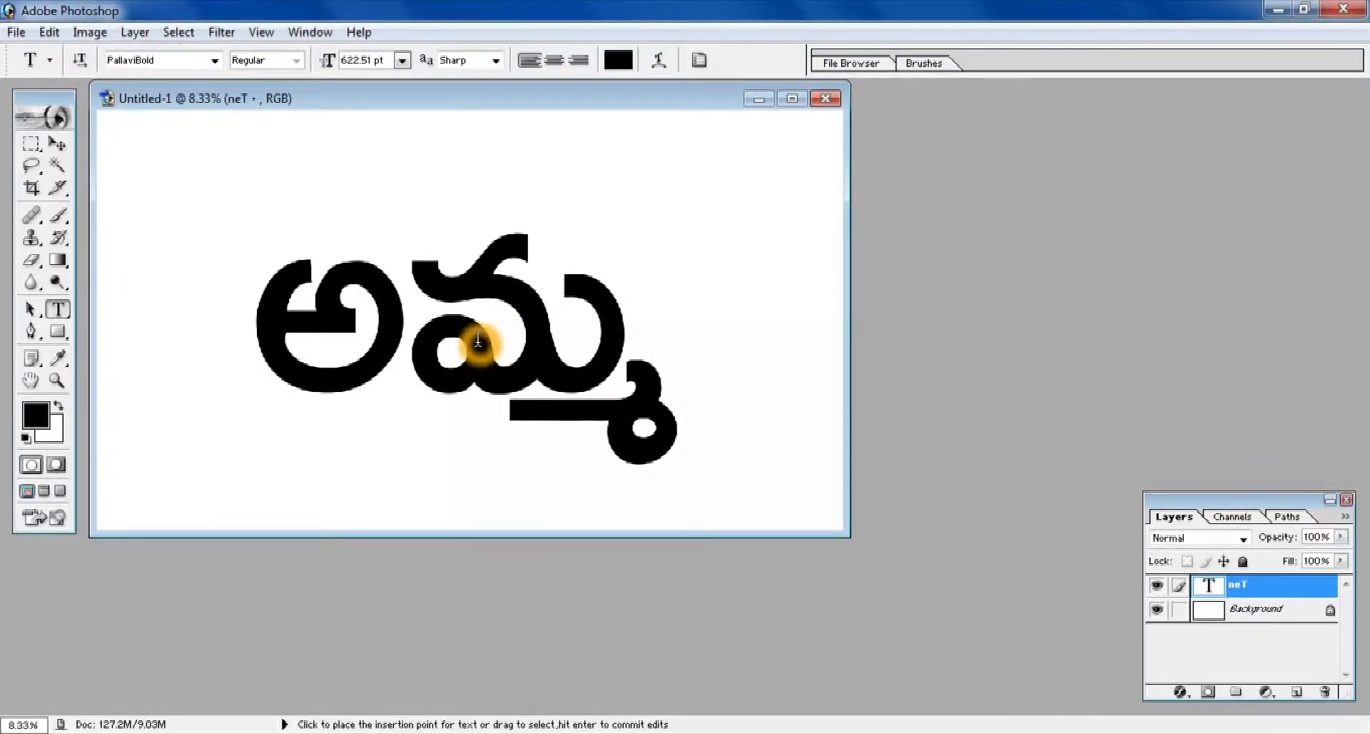
mouse_move(482, 463)
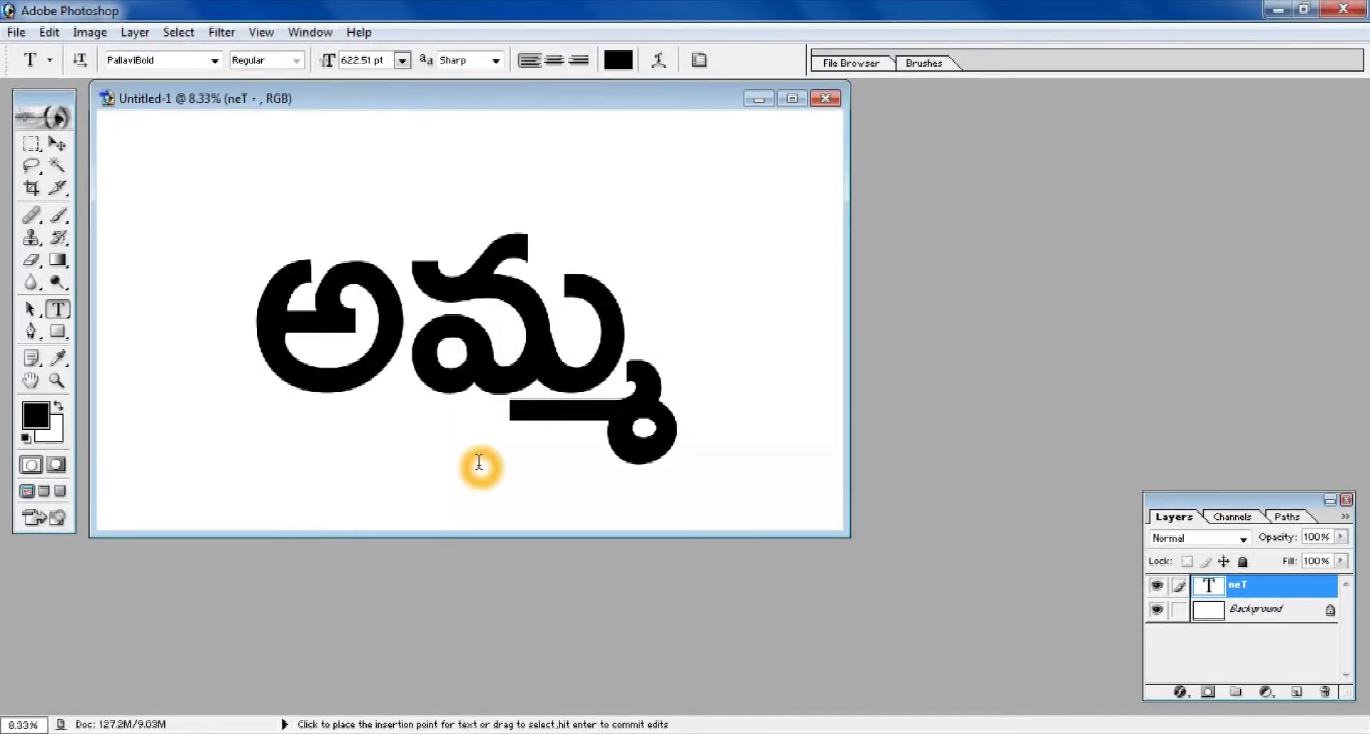